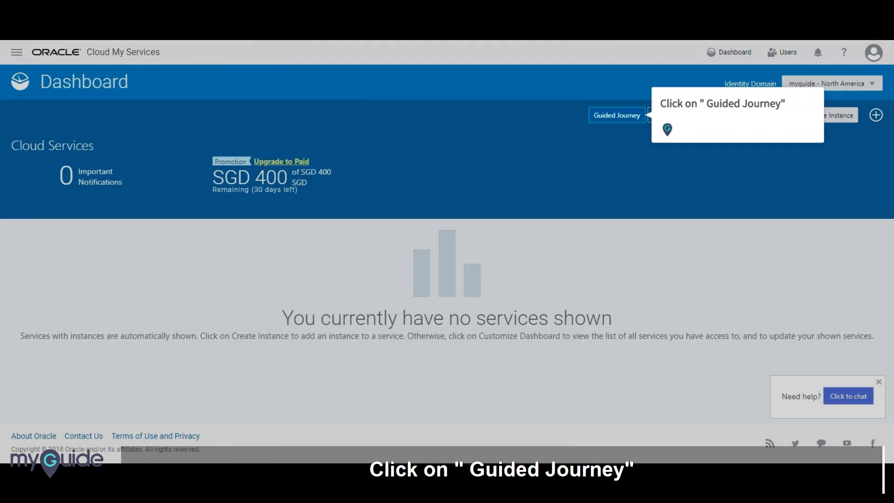
Go from Guided Journey through Create Compute Instance to the new instance form.
click(616, 115)
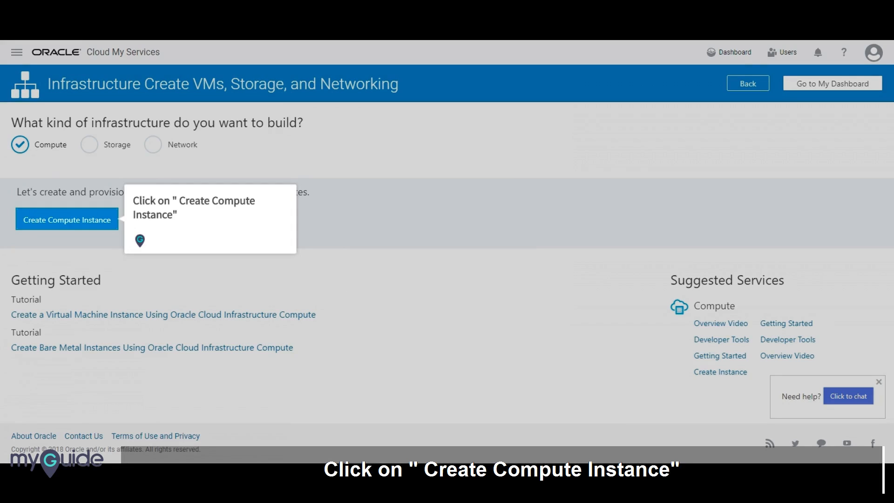
click(67, 219)
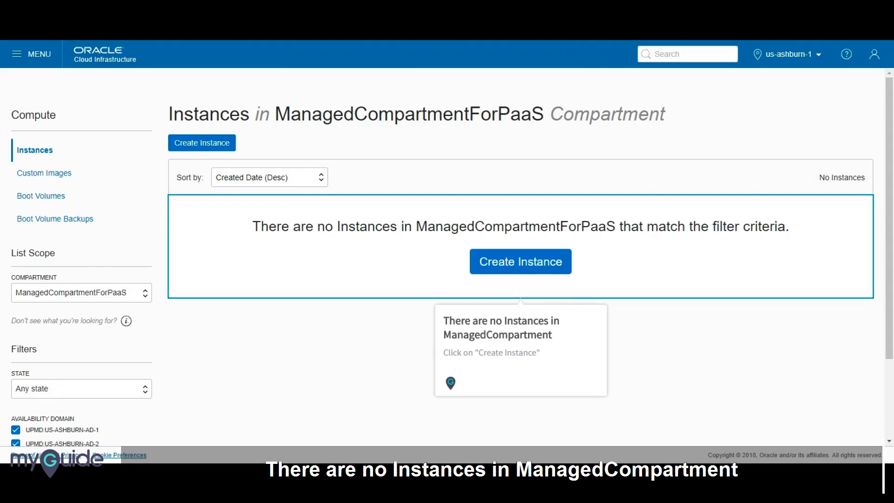
click(520, 261)
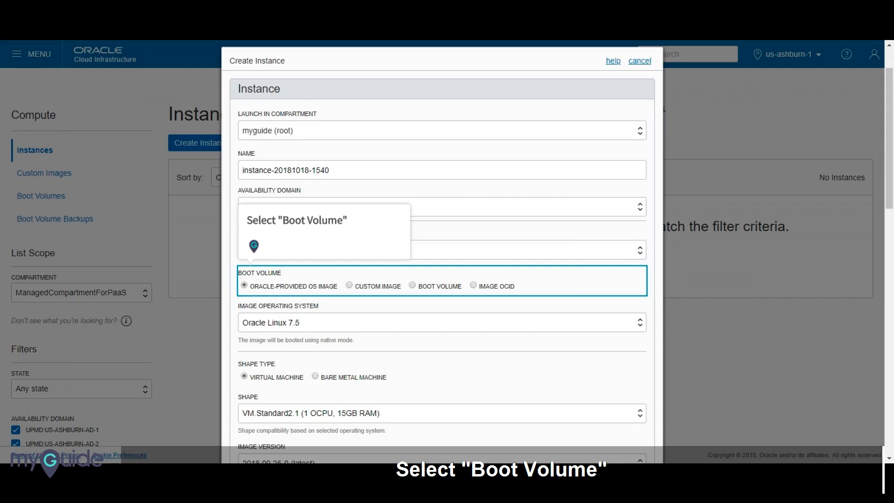
scroll(down, 3)
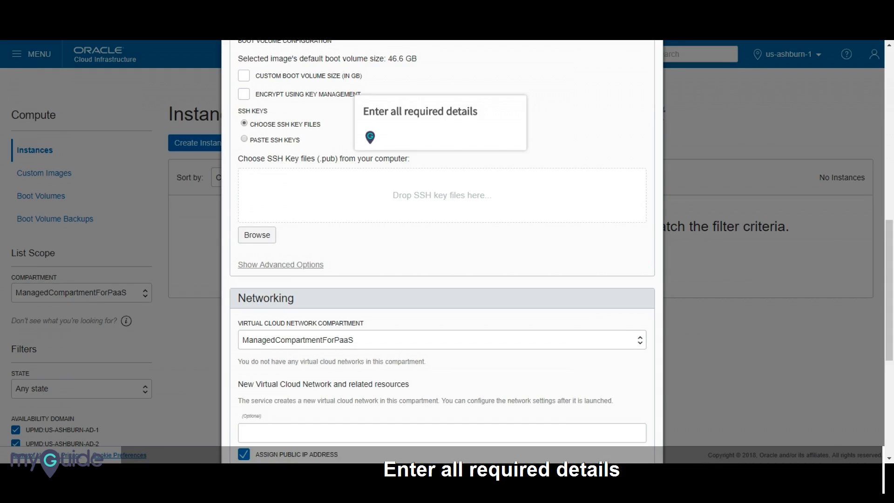
scroll(down, 3)
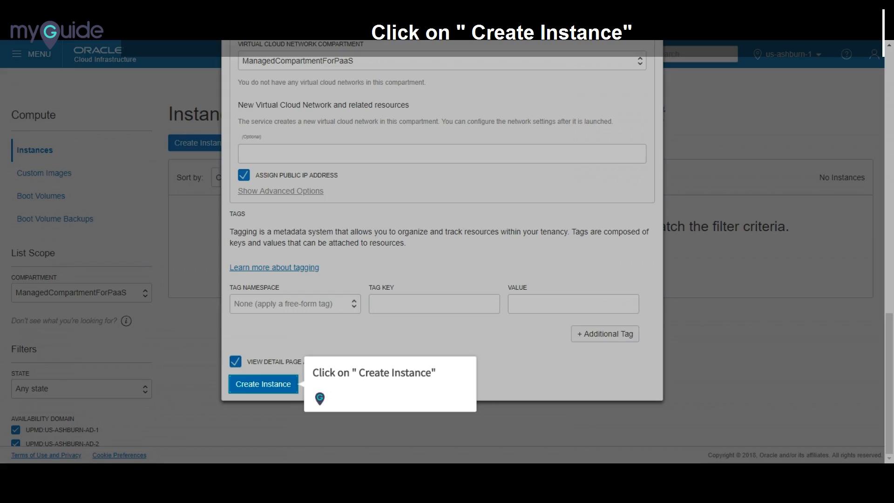